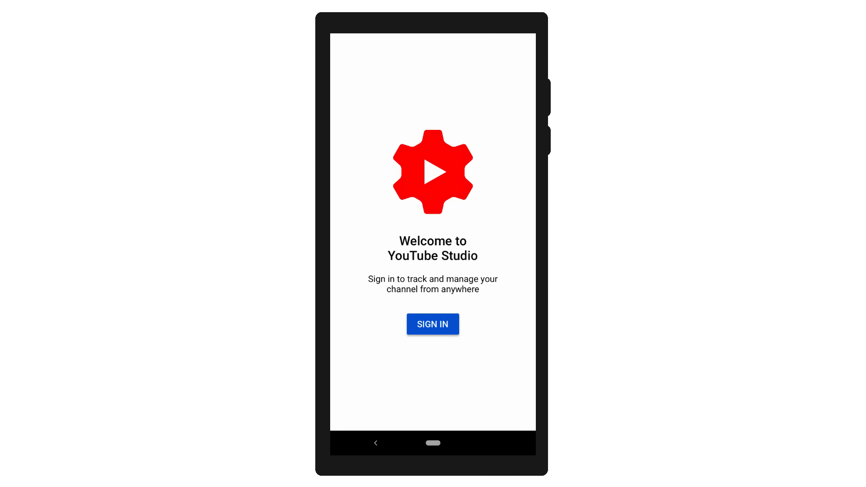
- Sign in and scroll the Dashboard through the Analytics, Latest video, Videos and Comments cards
click(433, 324)
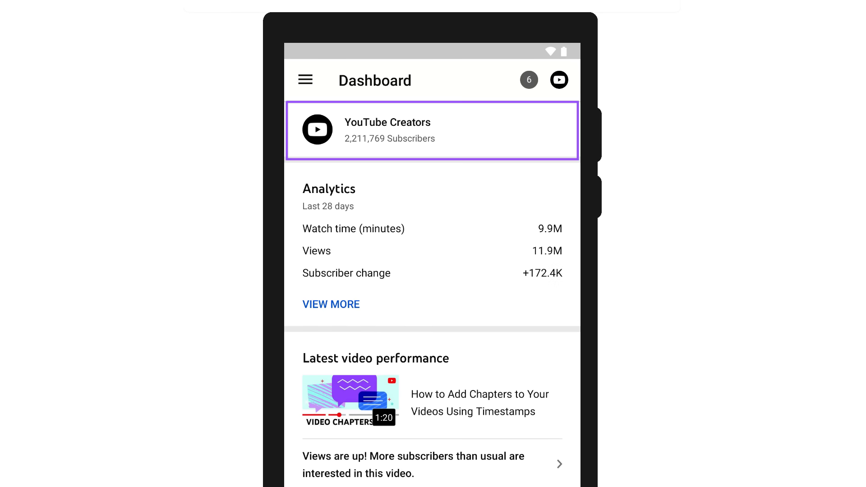
scroll(down, 3)
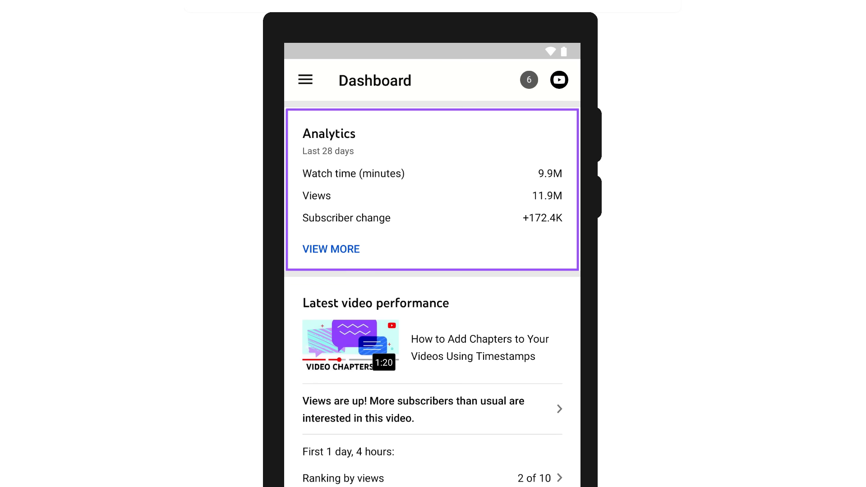
scroll(down, 3)
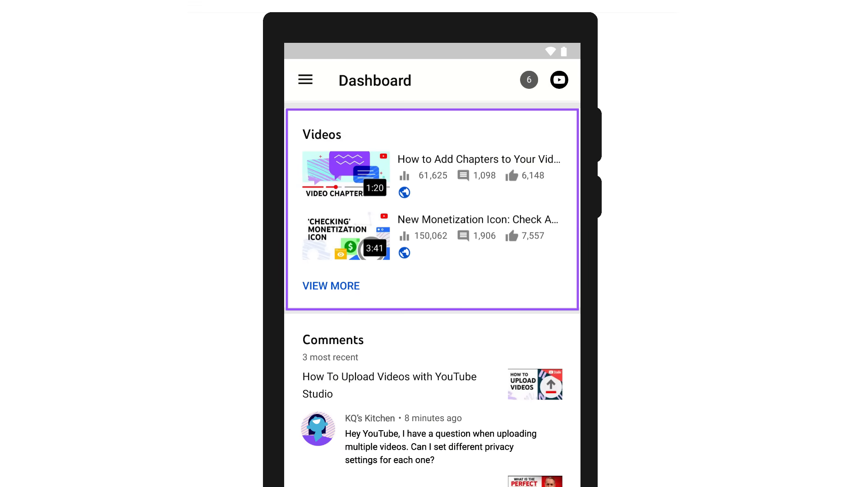
scroll(down, 3)
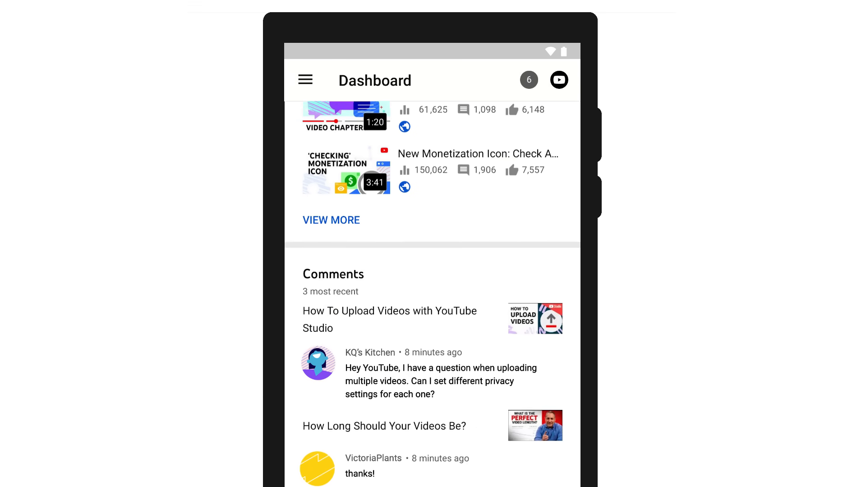
scroll(down, 3)
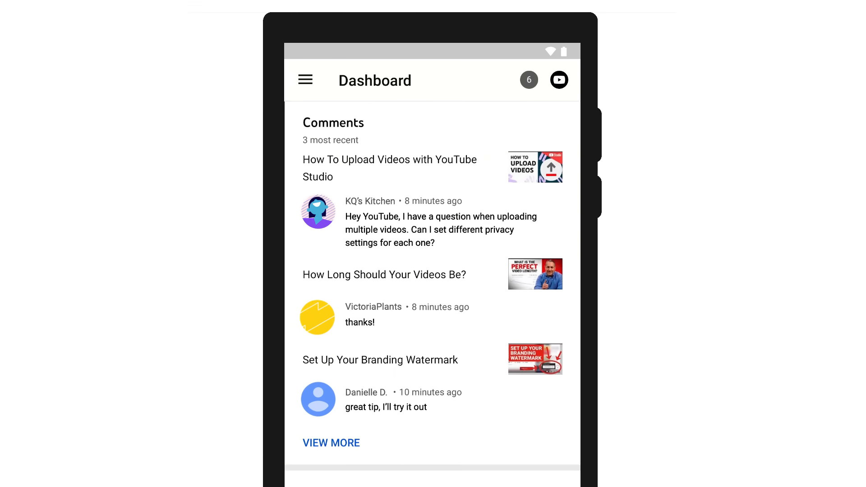
scroll(down, 3)
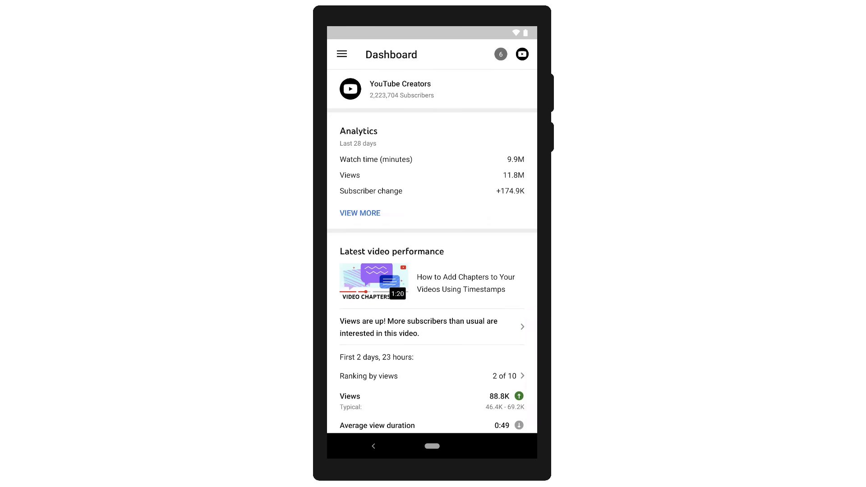
- Go from the Analytics card's VIEW MORE to the Overview with realtime views, then the All videos list
click(359, 213)
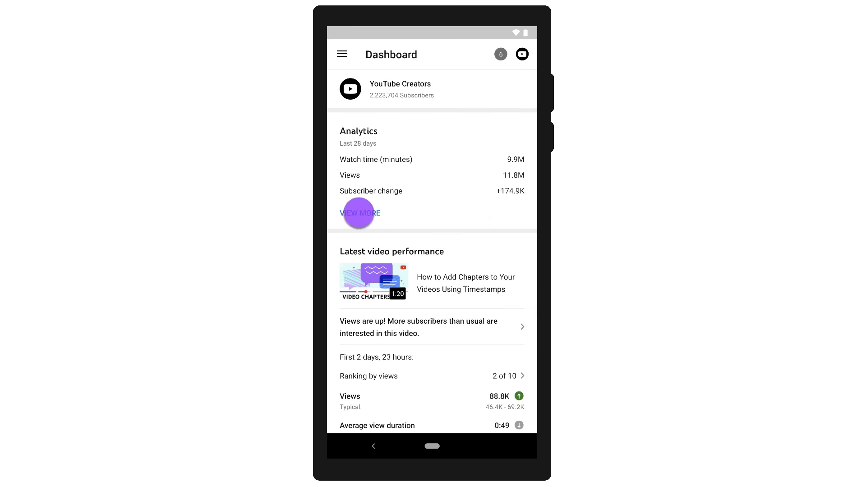
click(361, 213)
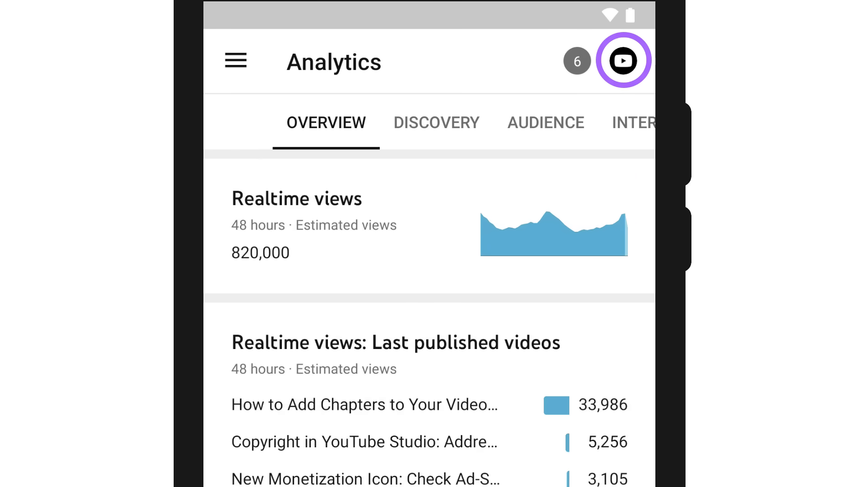
click(236, 61)
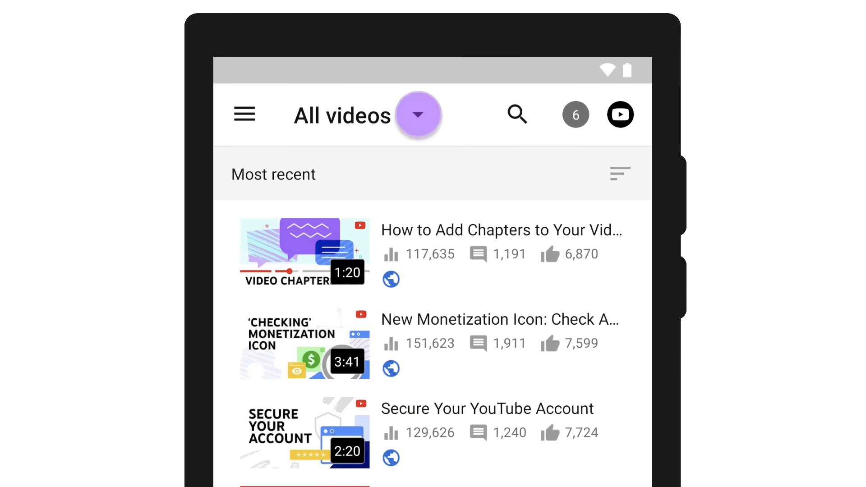
- Check the visibility filter and sort choices in All videos and select the How to Add Chapters video
click(417, 114)
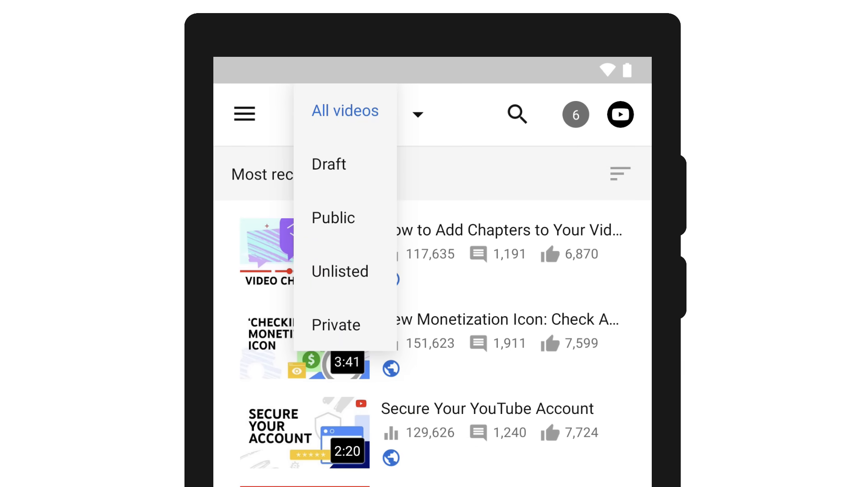
click(516, 115)
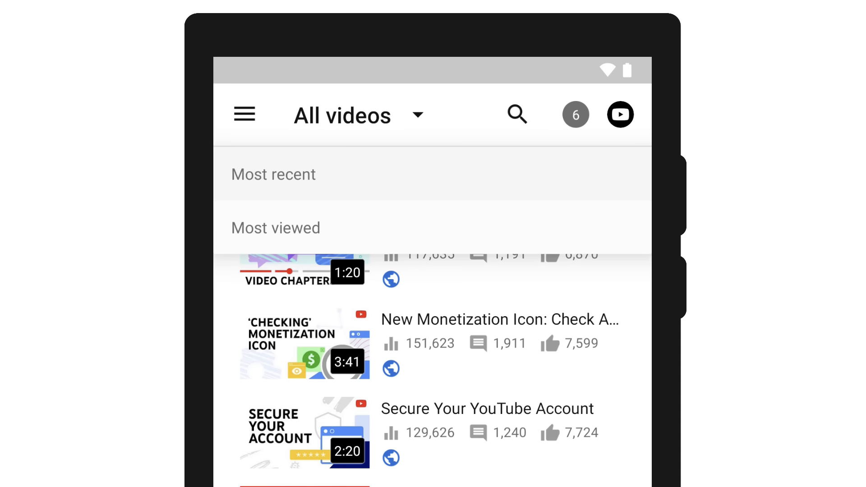
click(273, 174)
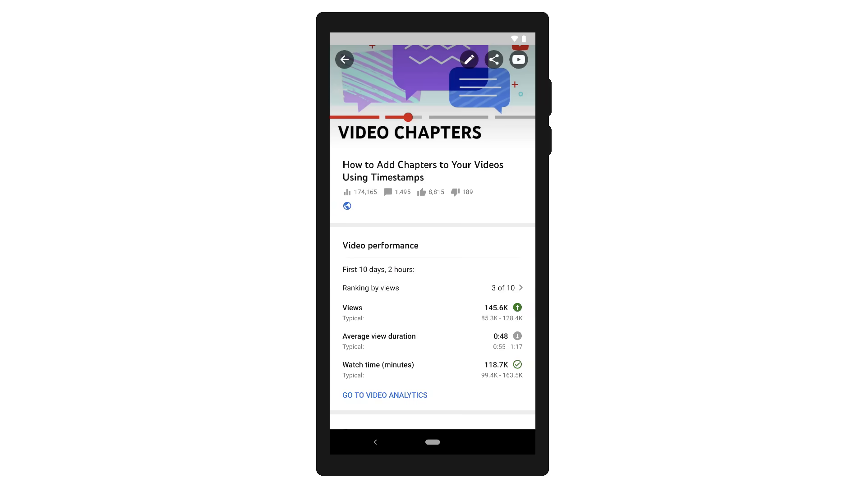
- Review the chapters video's details and bring up its edit screen and the section menu
scroll(down, 3)
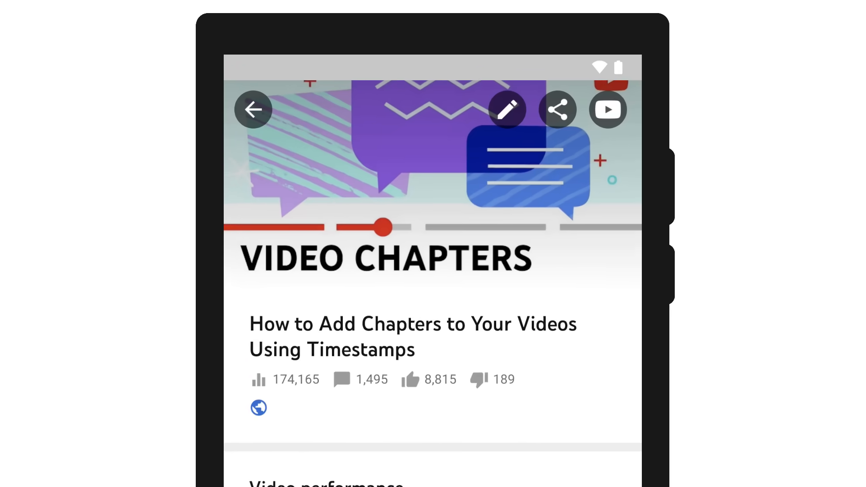
click(509, 109)
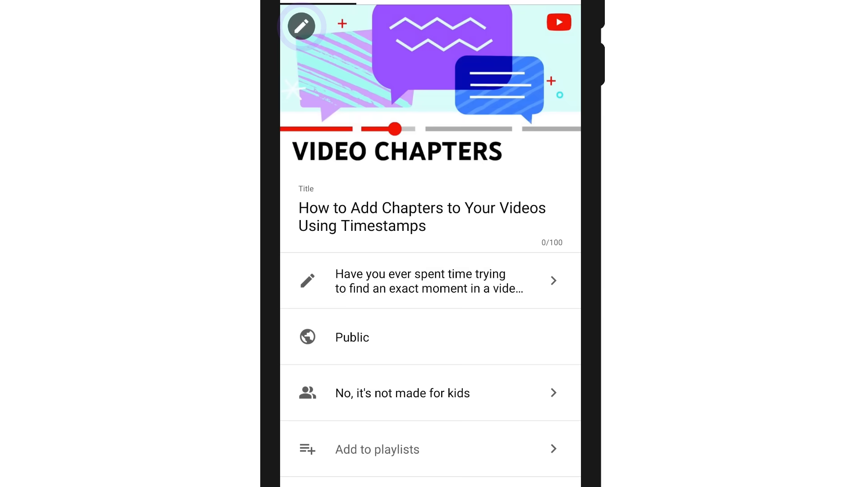
click(422, 216)
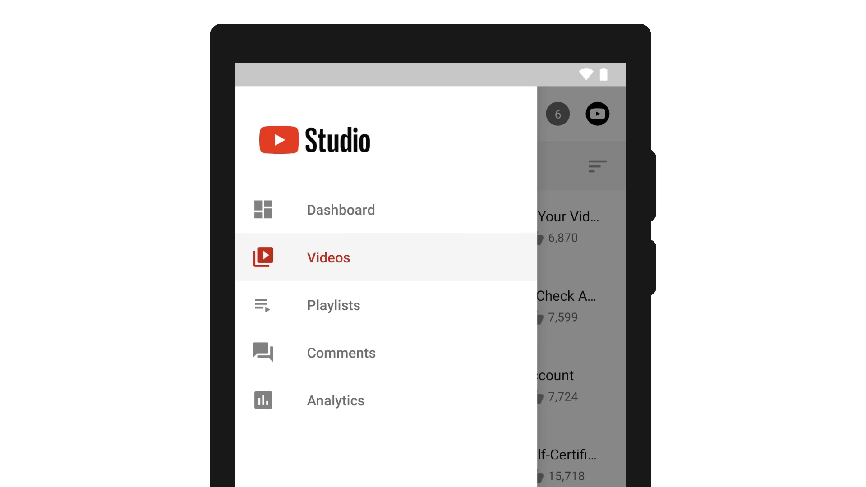
- Go to Playlists and view the What's new & trending playlist and its options
click(333, 305)
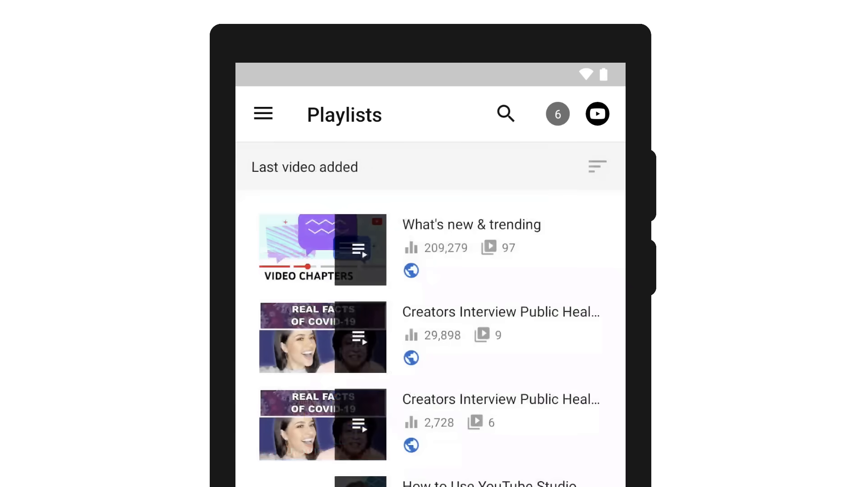
click(466, 259)
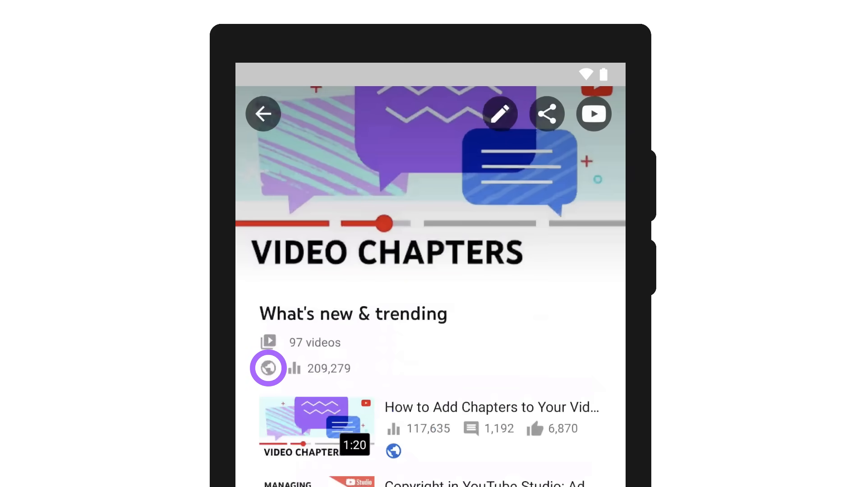
click(267, 369)
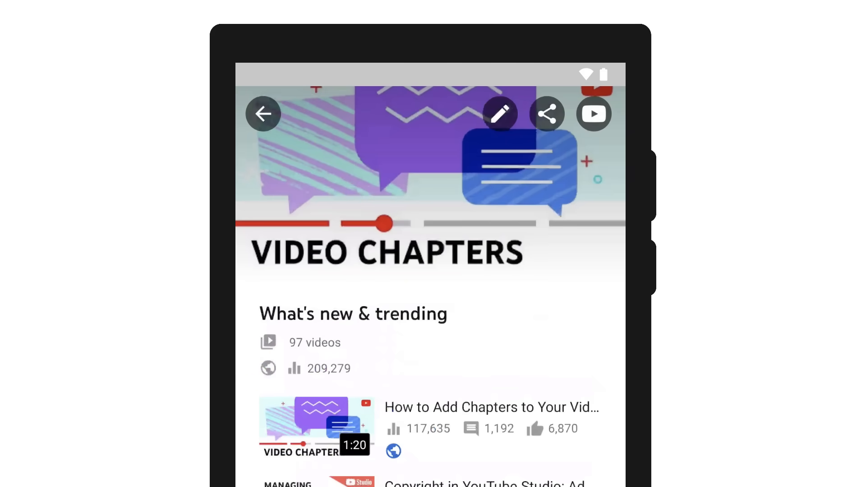
click(549, 114)
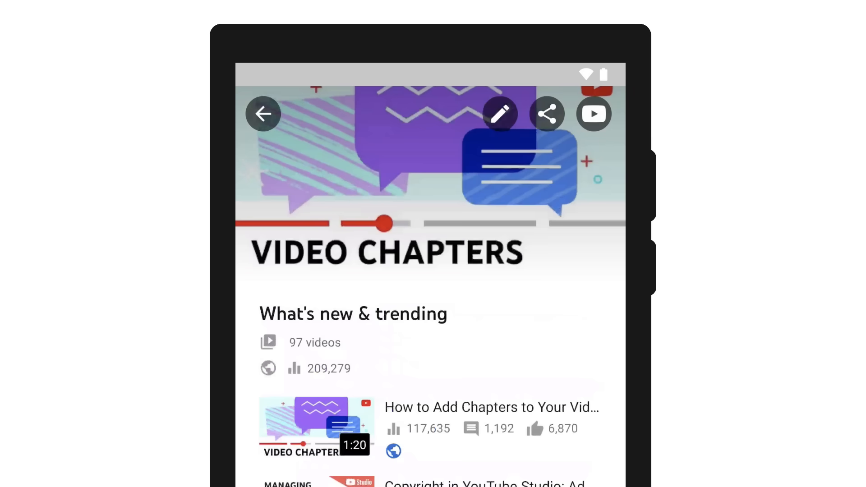
- Bring up the playlist's edit form with its title, description, privacy and ordering
scroll(down, 3)
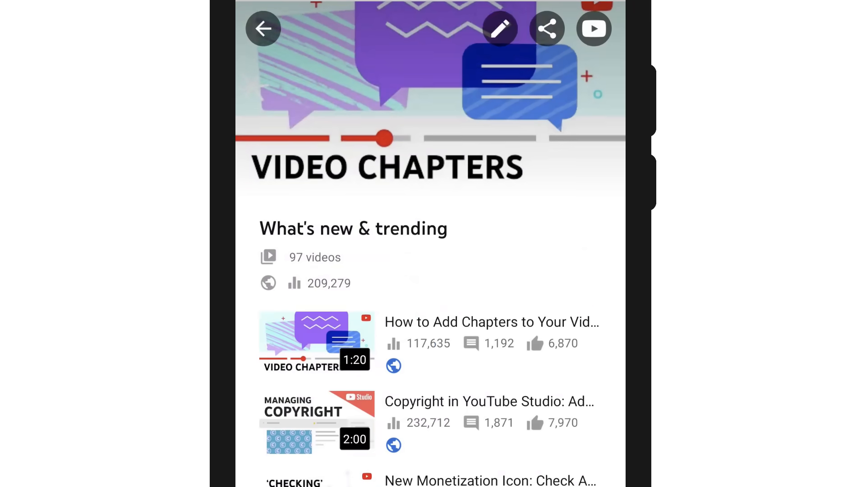
click(499, 28)
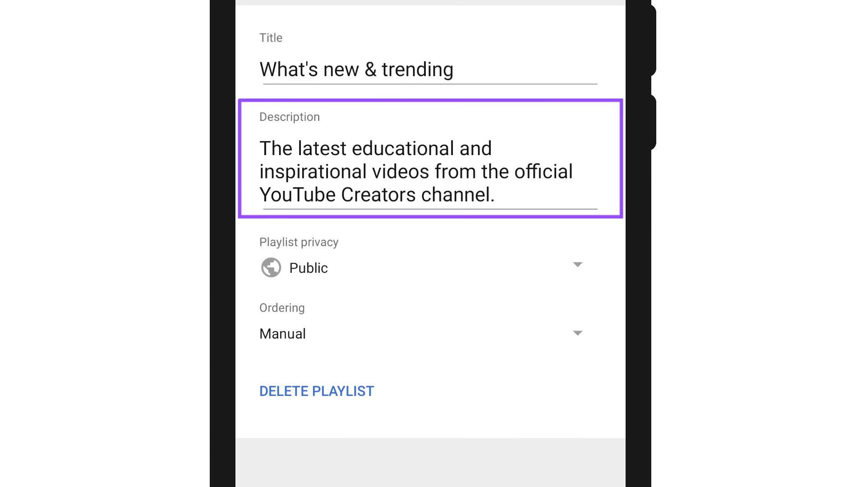
click(425, 333)
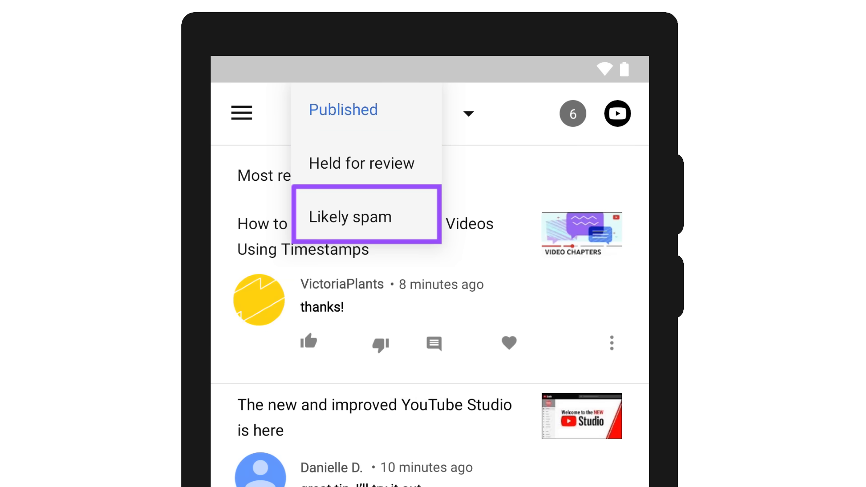
- Check a comment's more actions, then filter the comments list to Likely spam
click(343, 109)
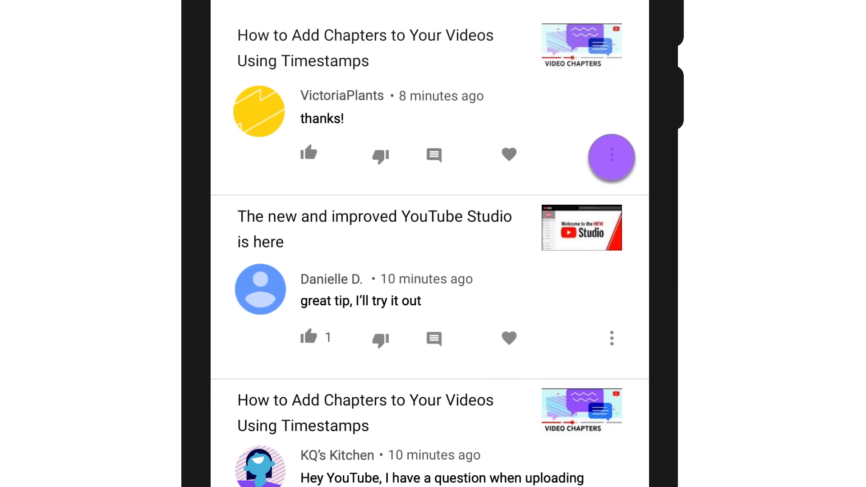
click(610, 155)
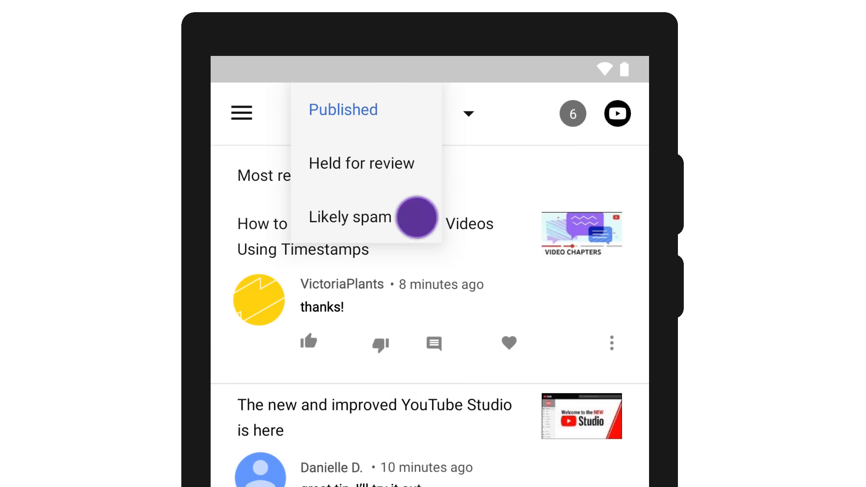
click(350, 217)
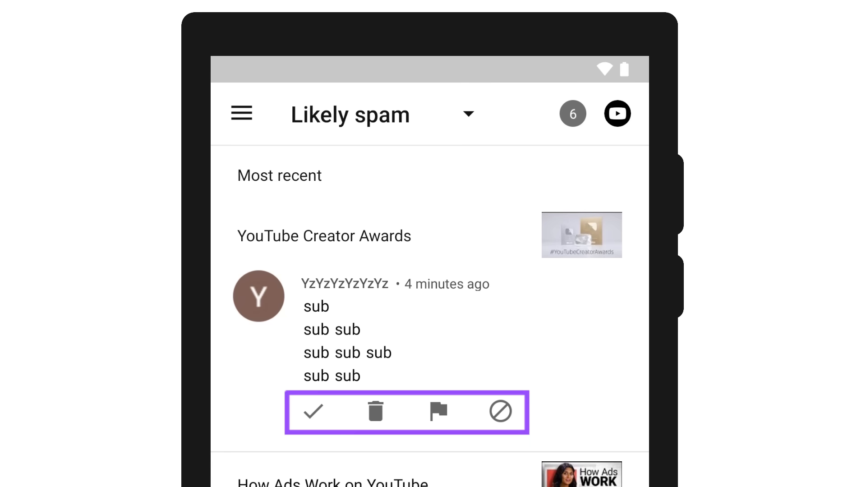
click(241, 113)
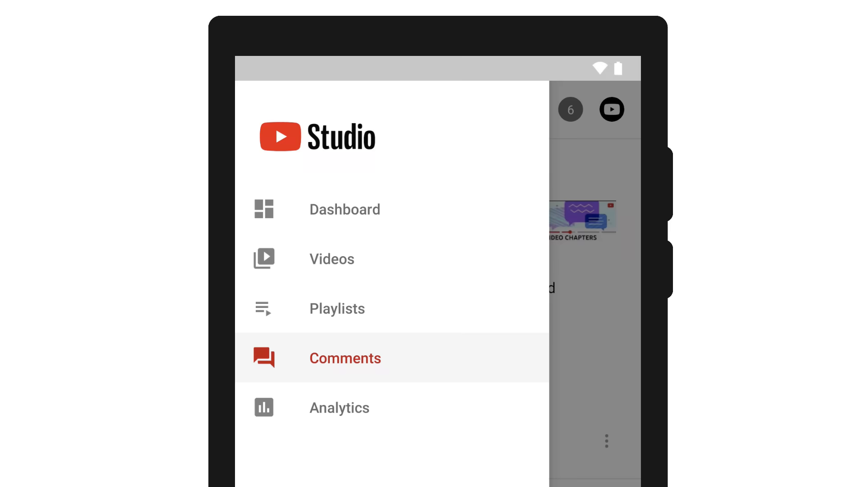
- Go to Analytics and bring up the realtime Views chart
click(339, 408)
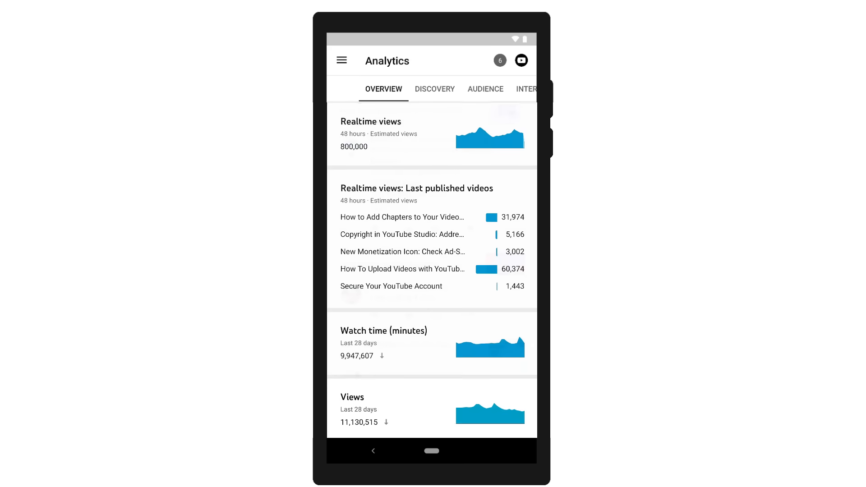
scroll(down, 3)
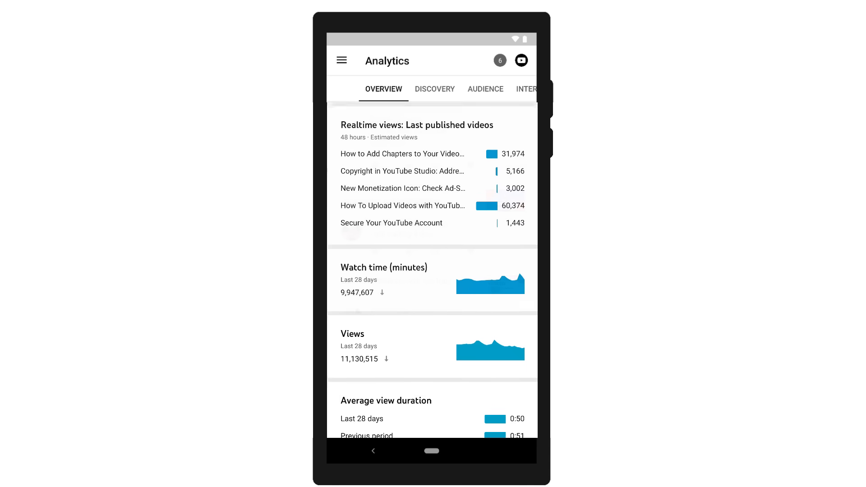
scroll(down, 3)
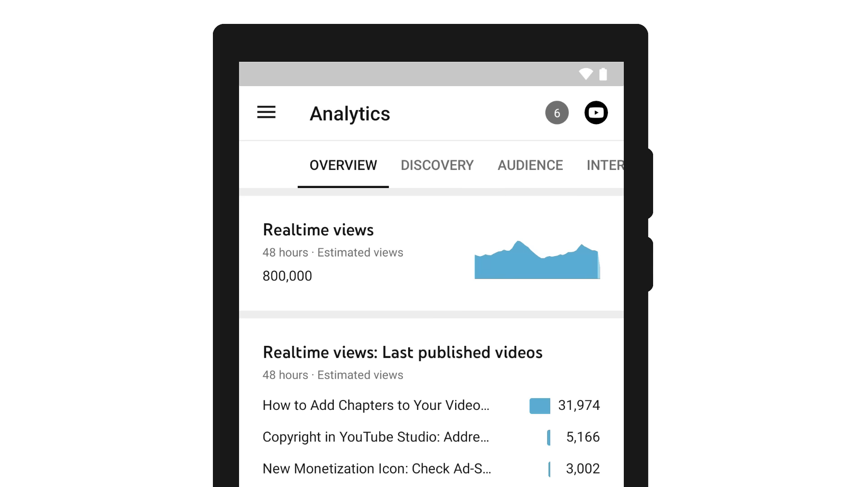
click(436, 252)
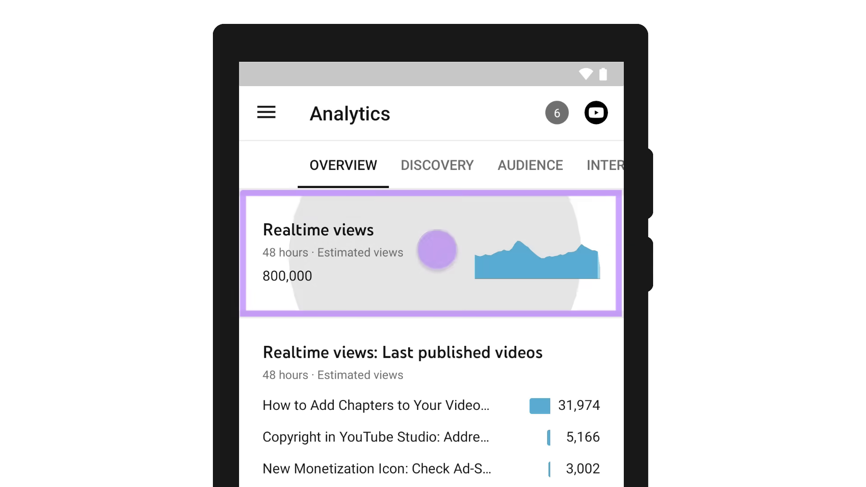
- Change the Views chart range to Last 7 days and return to the Dashboard
click(437, 250)
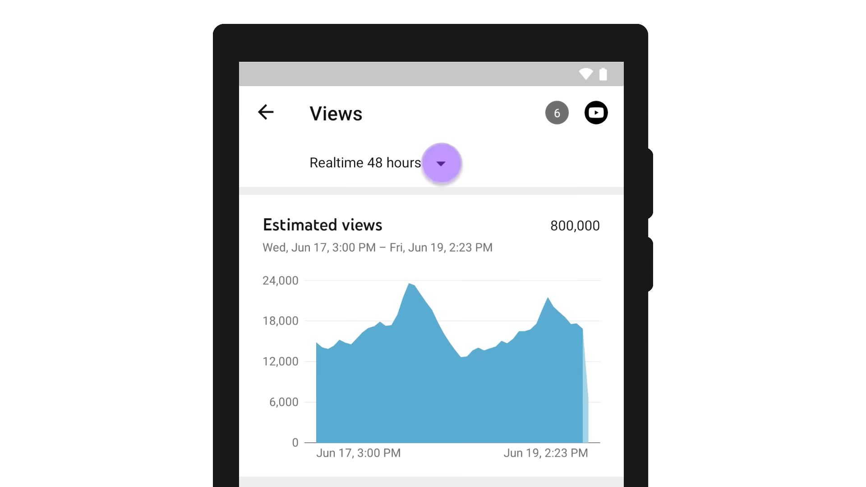
click(442, 163)
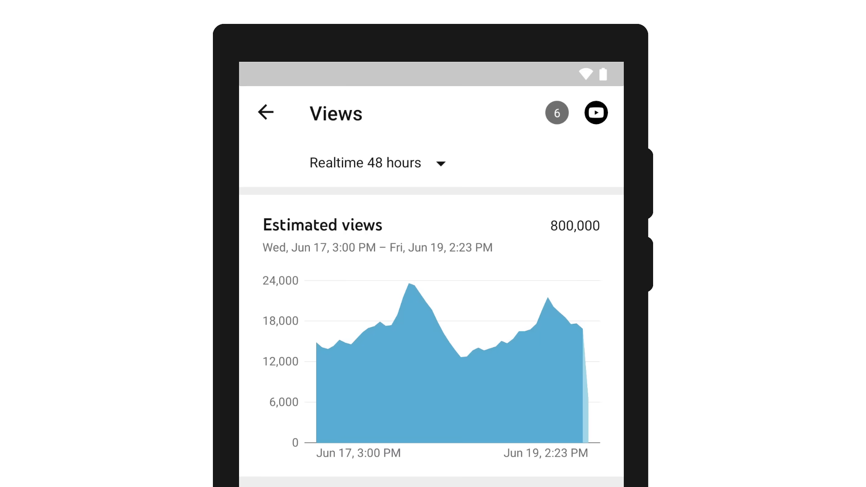
click(376, 162)
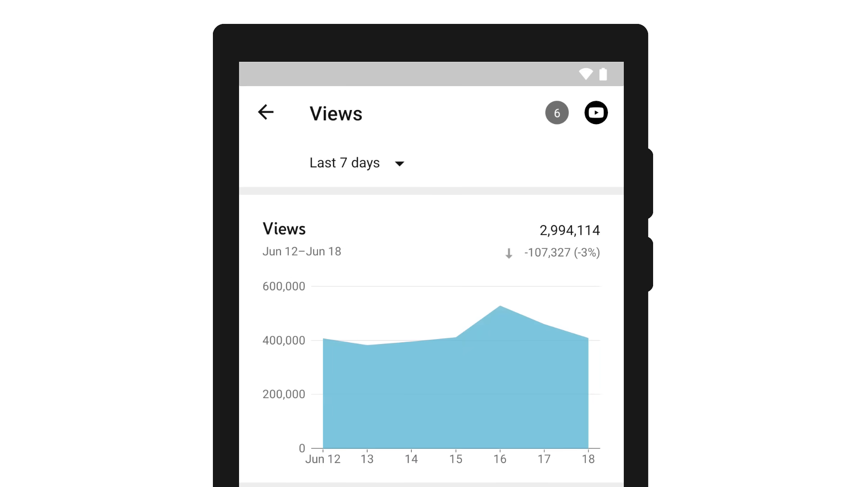
click(266, 113)
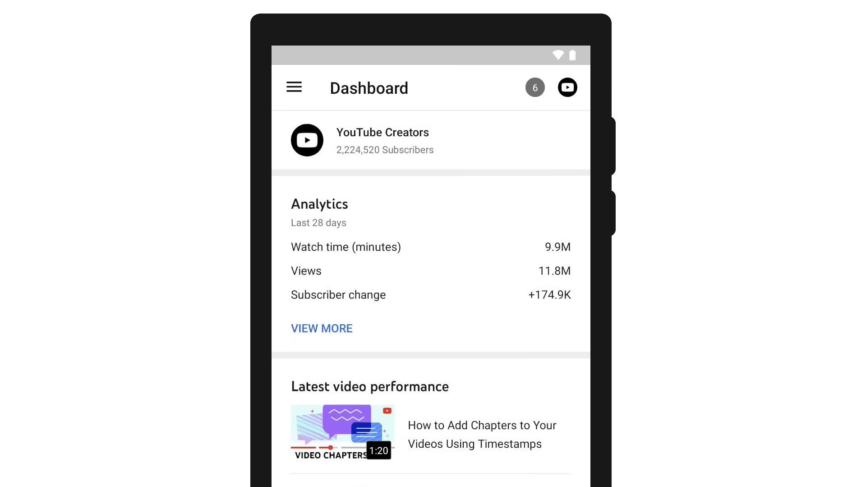
click(567, 88)
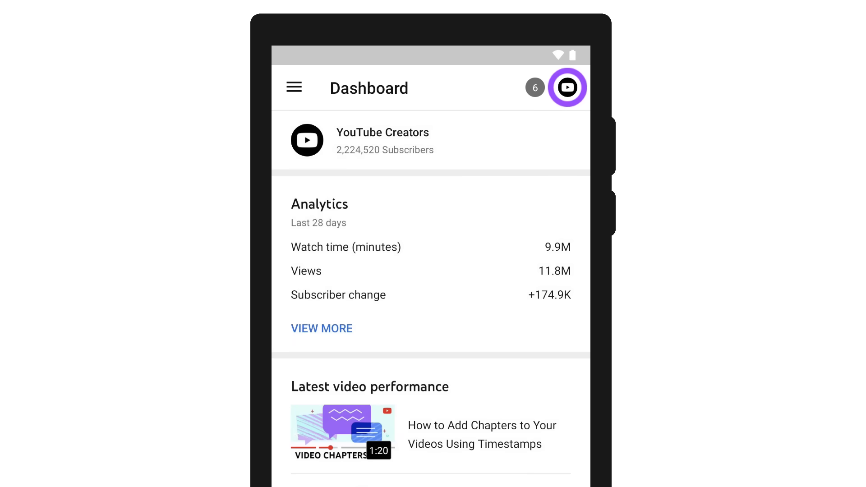
click(536, 89)
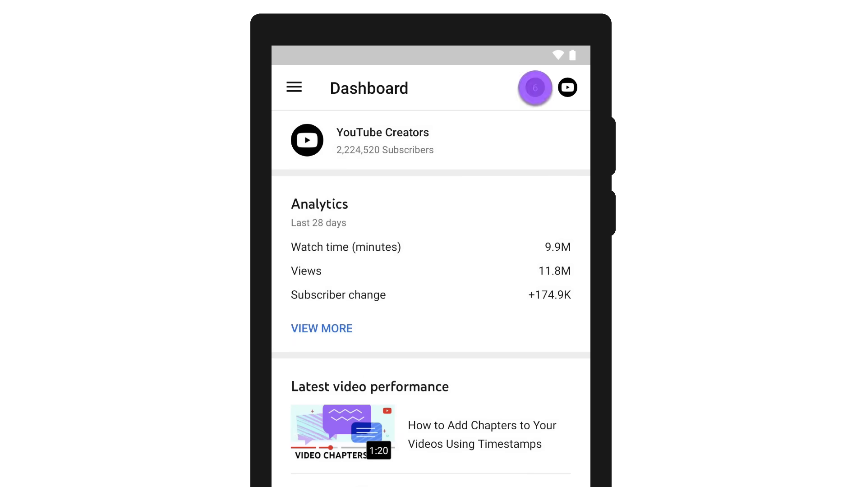
click(536, 87)
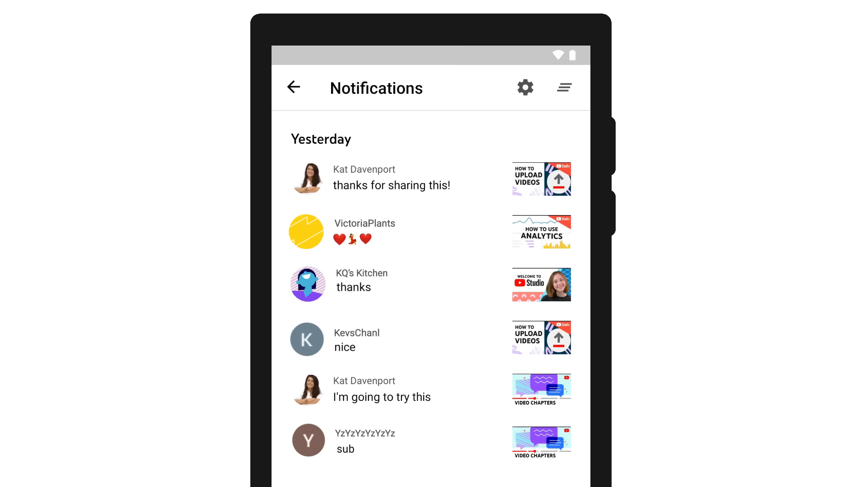
click(524, 88)
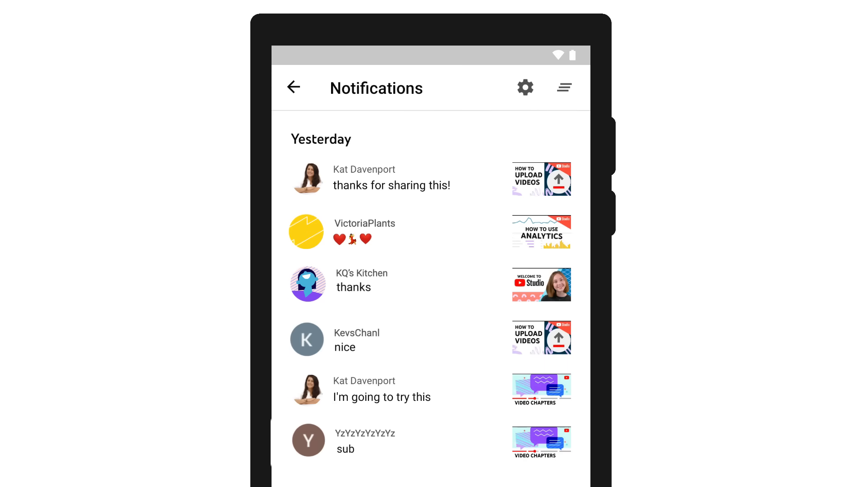
click(564, 87)
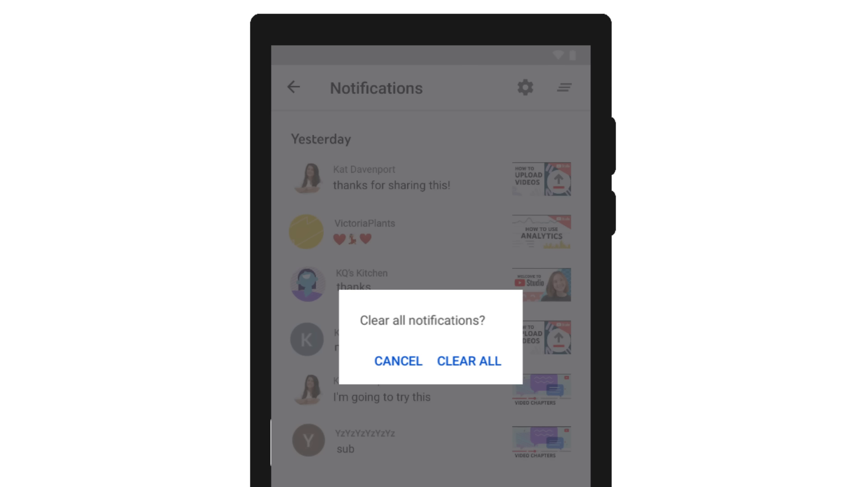
click(398, 362)
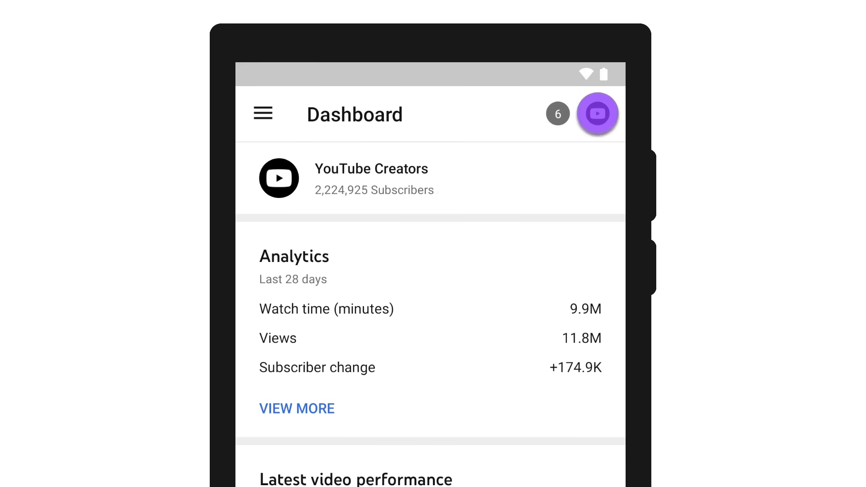
- In Settings, turn on the Dark theme toggle under Appearance
click(598, 113)
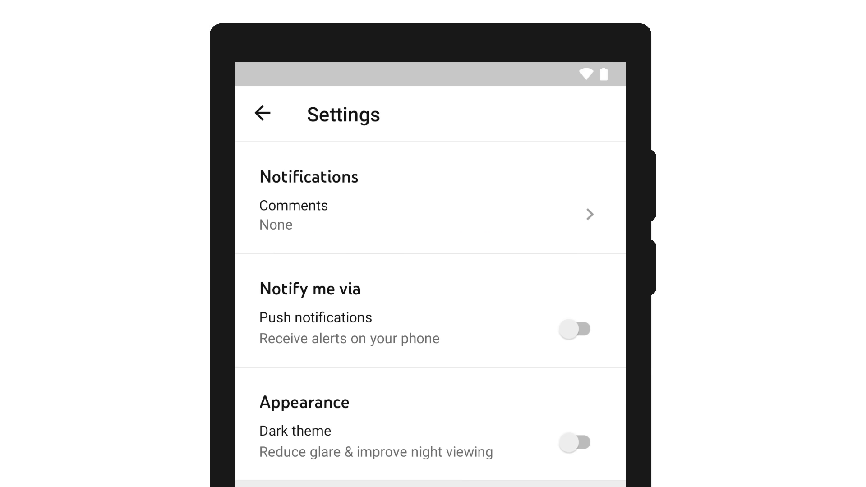
click(576, 453)
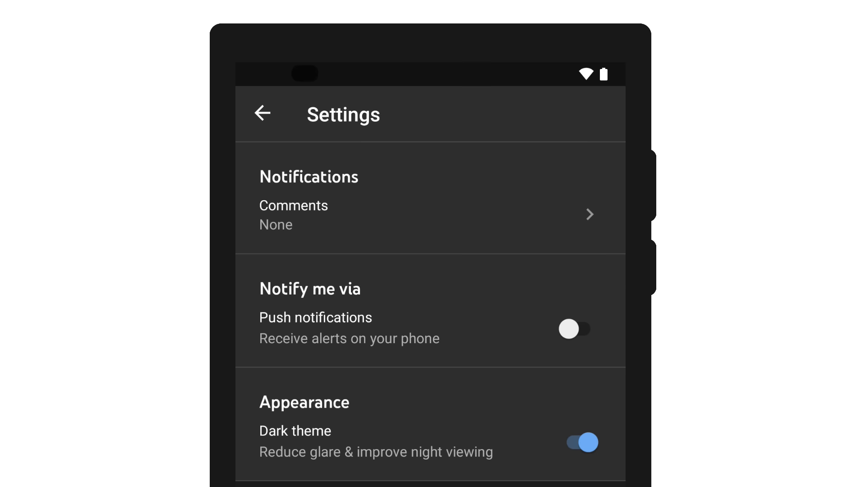